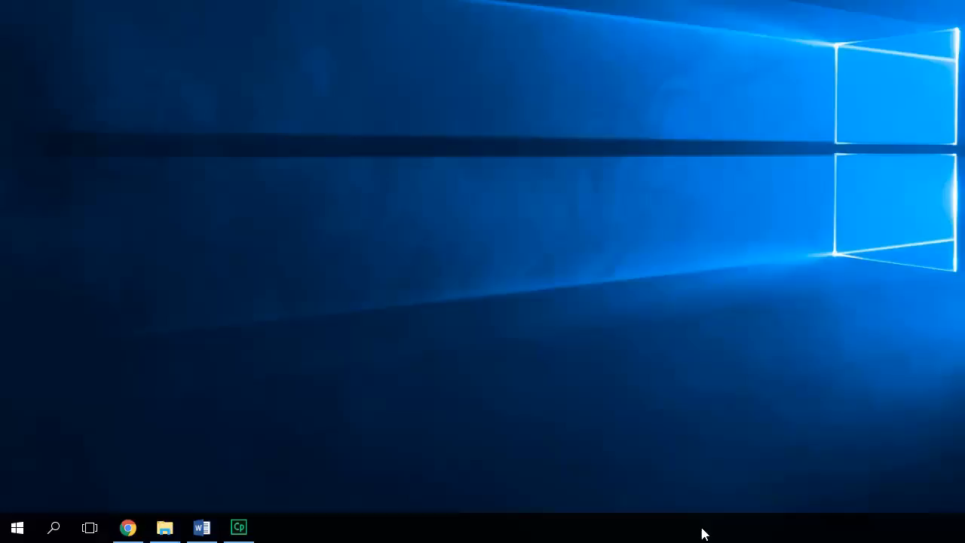
mouse_move(18, 528)
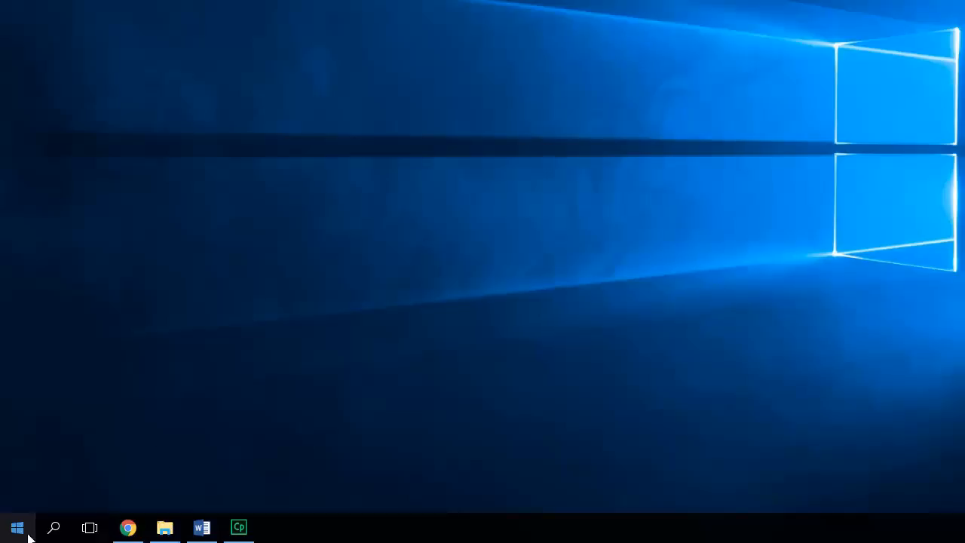
- Launch Brackets from a Start menu search for 'bra' so it opens on the site1 project
type("brack")
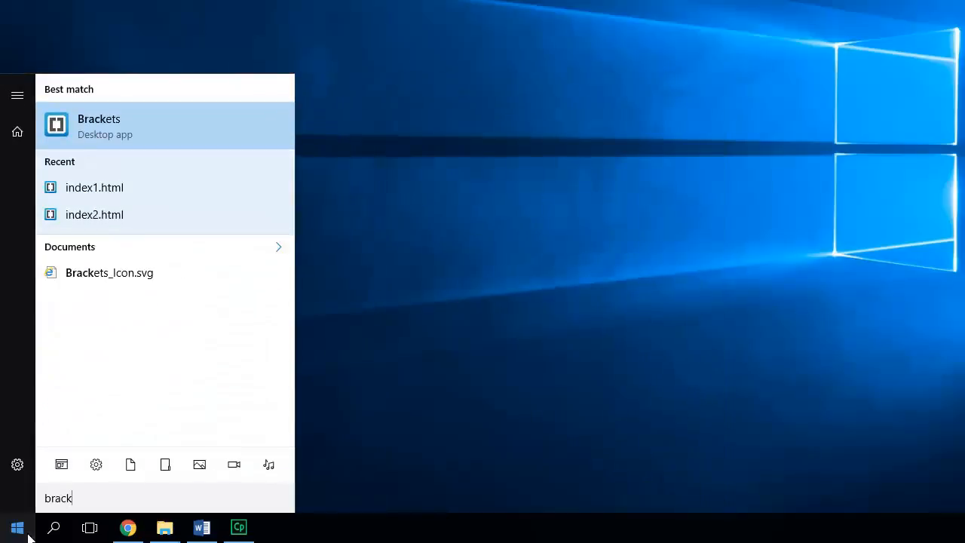
left_click(99, 125)
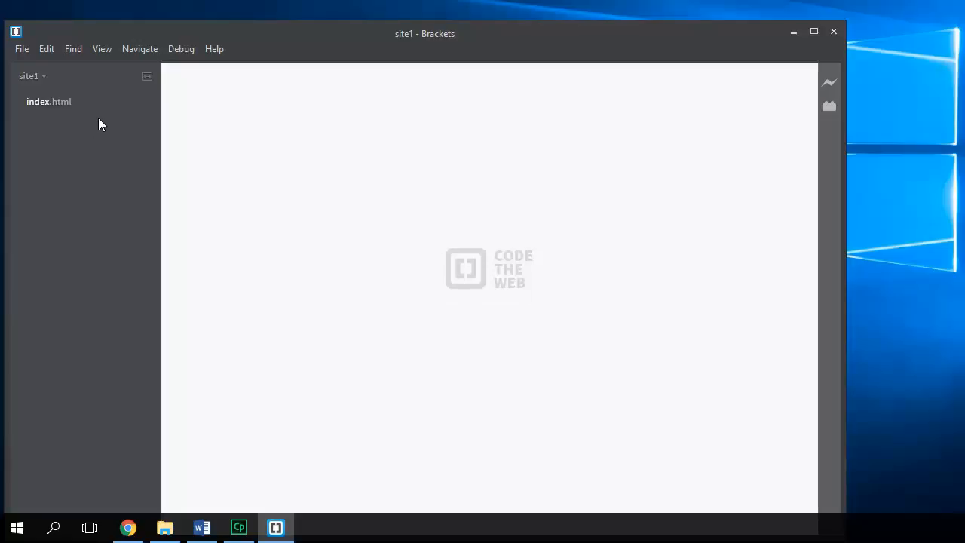
mouse_move(24, 53)
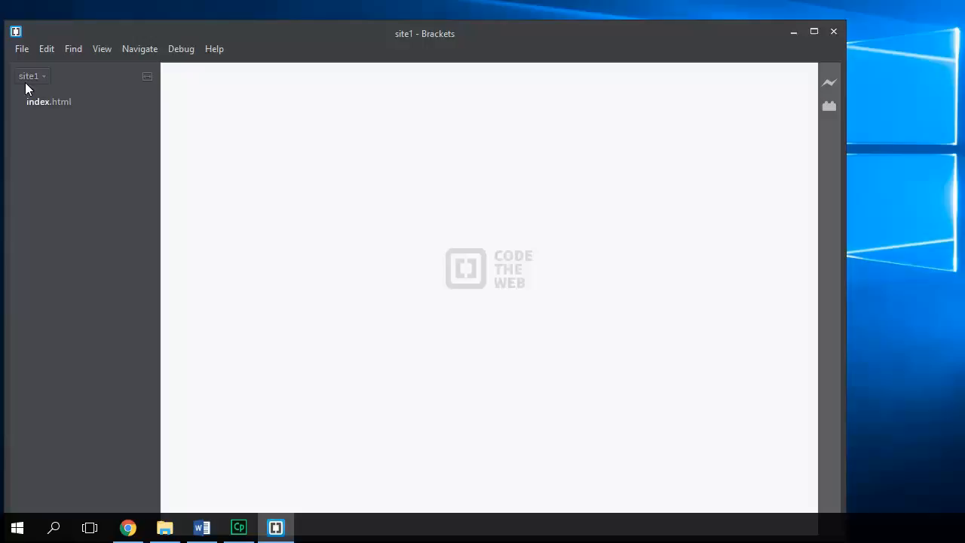
left_click(21, 48)
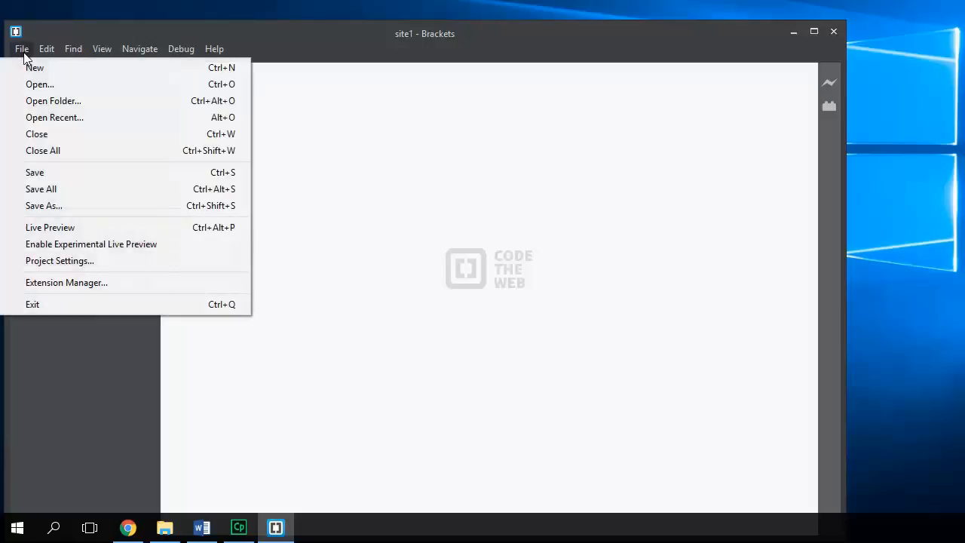
- Choose Sites > HTML > site1 through Open Folder and make it the open project
left_click(53, 100)
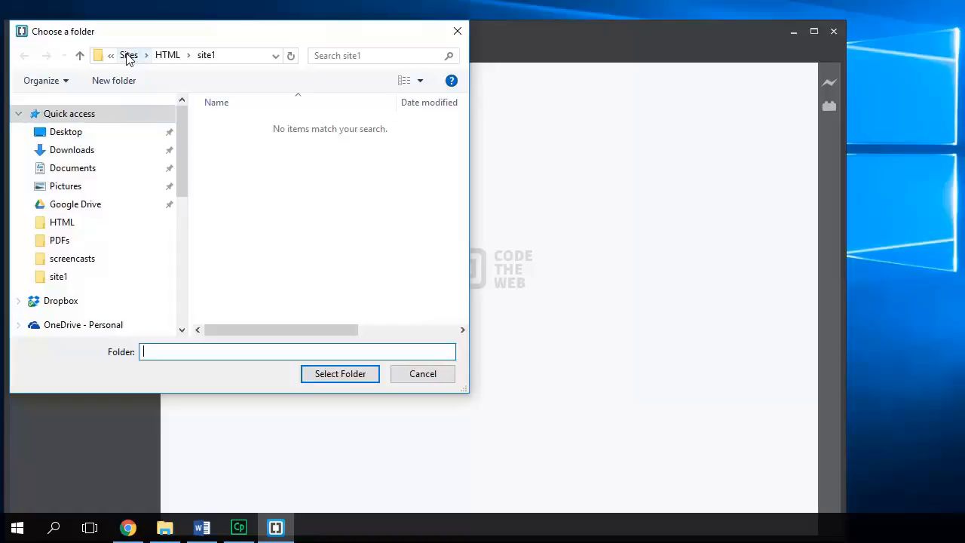
left_click(128, 54)
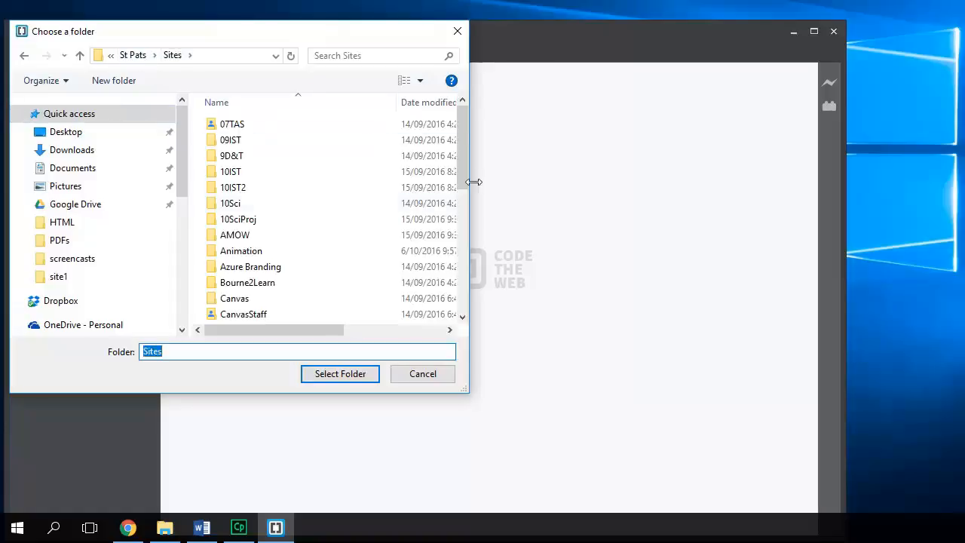
scroll("down", 3)
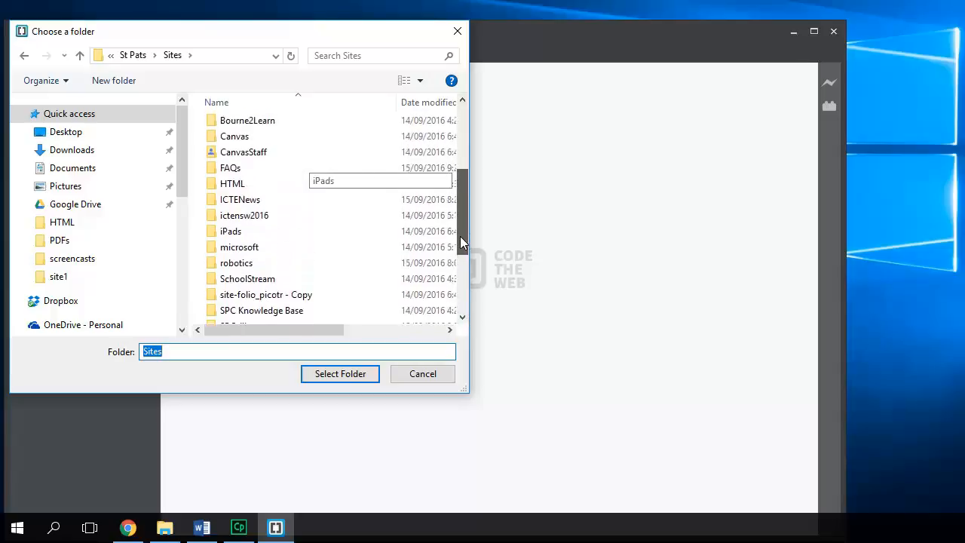
double_click(233, 184)
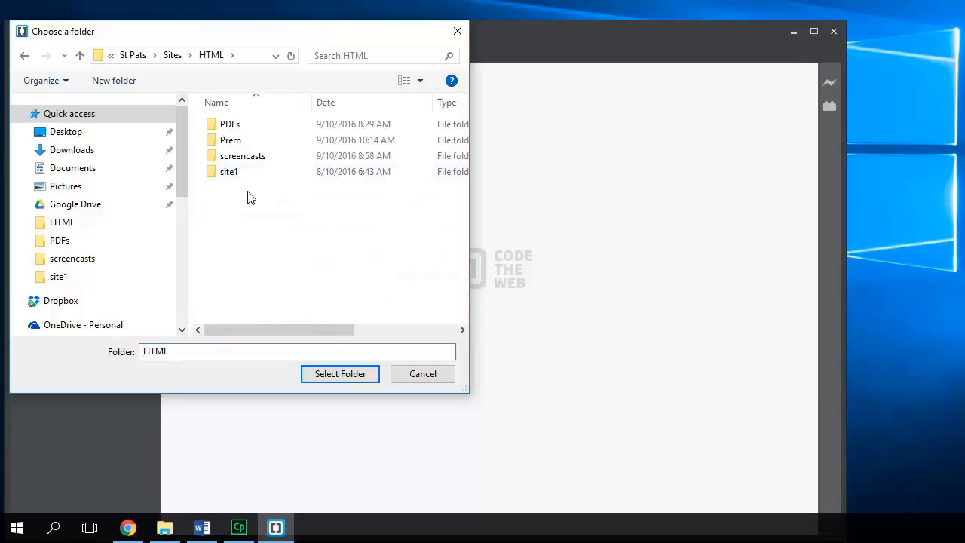
left_click(229, 172)
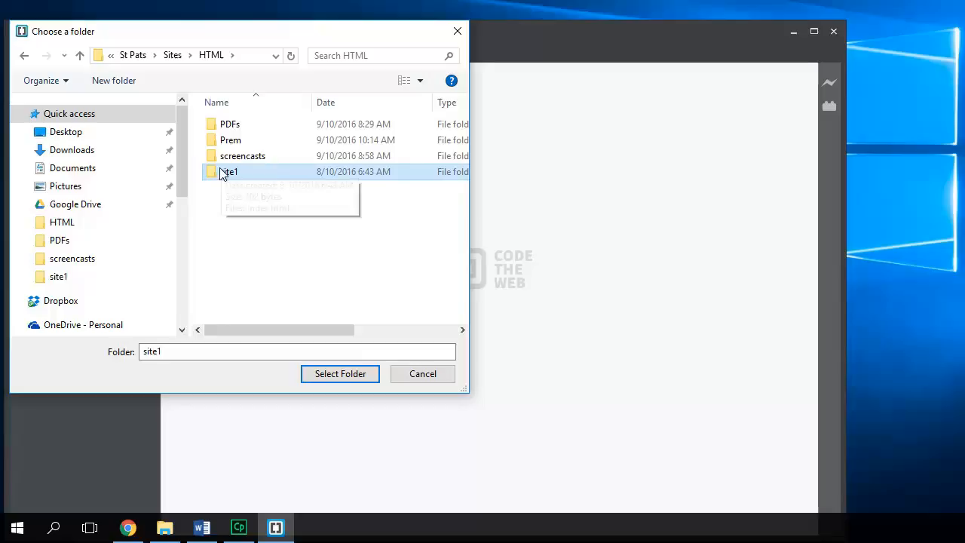
left_click(340, 374)
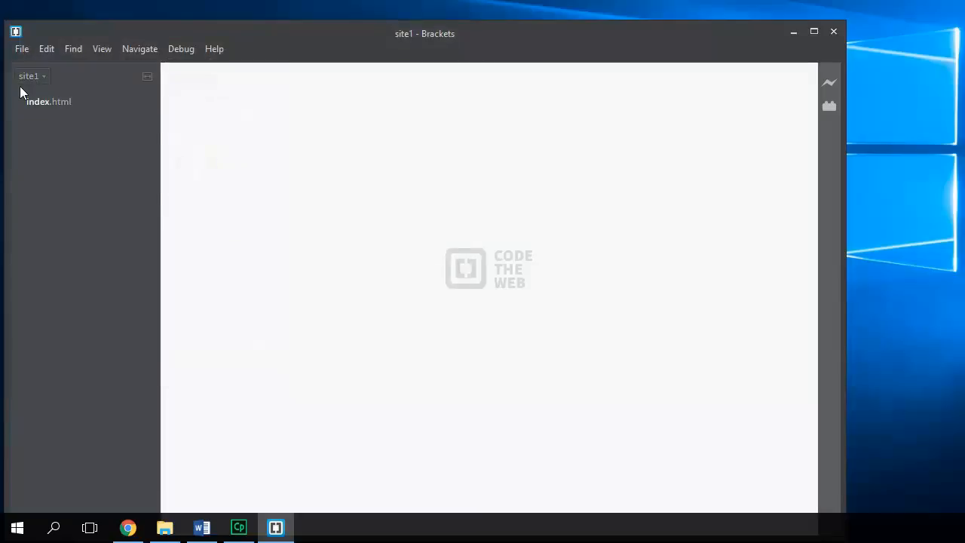
- Enlarge the Brackets window to fill the screen height
left_click(48, 101)
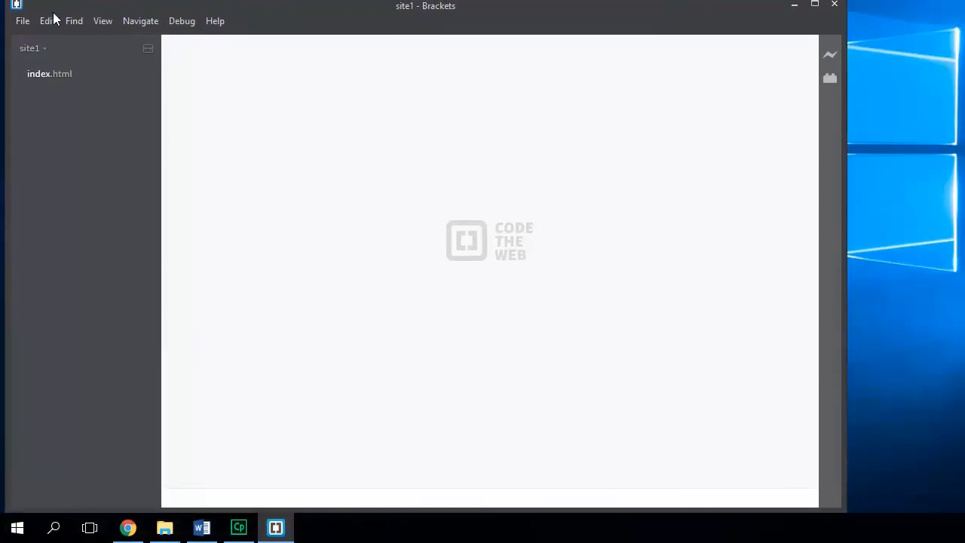
left_click(21, 21)
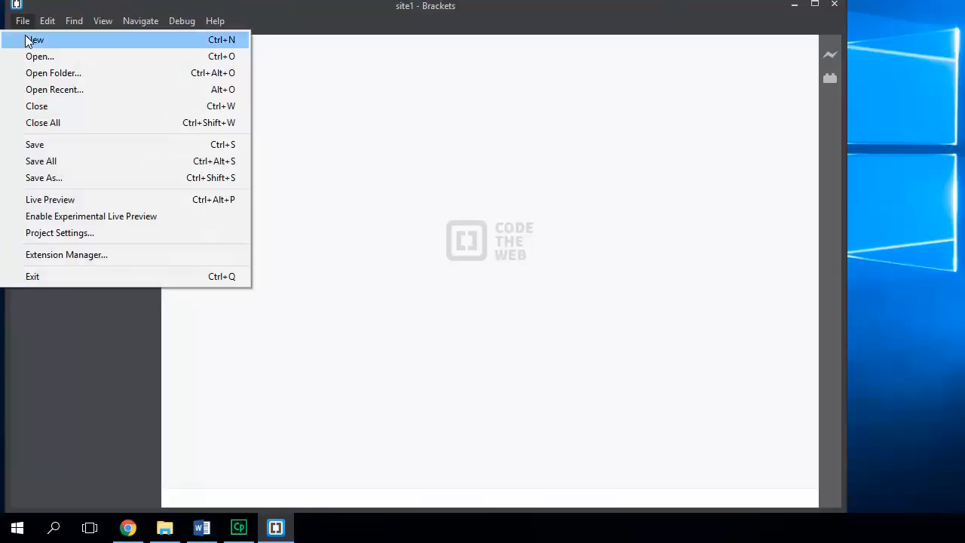
- Create a new blank file and save it as index1.html in the site1 folder
left_click(32, 42)
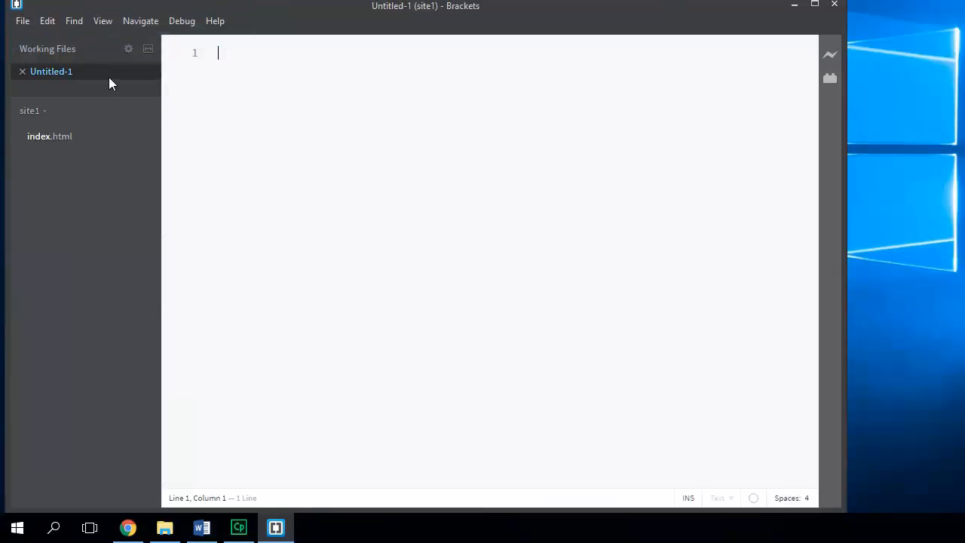
left_click(21, 22)
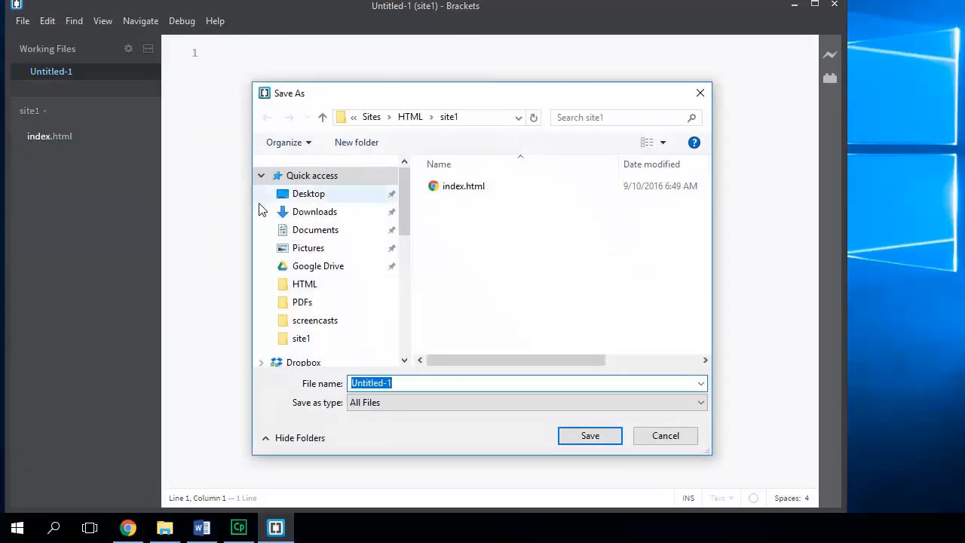
type("index.html")
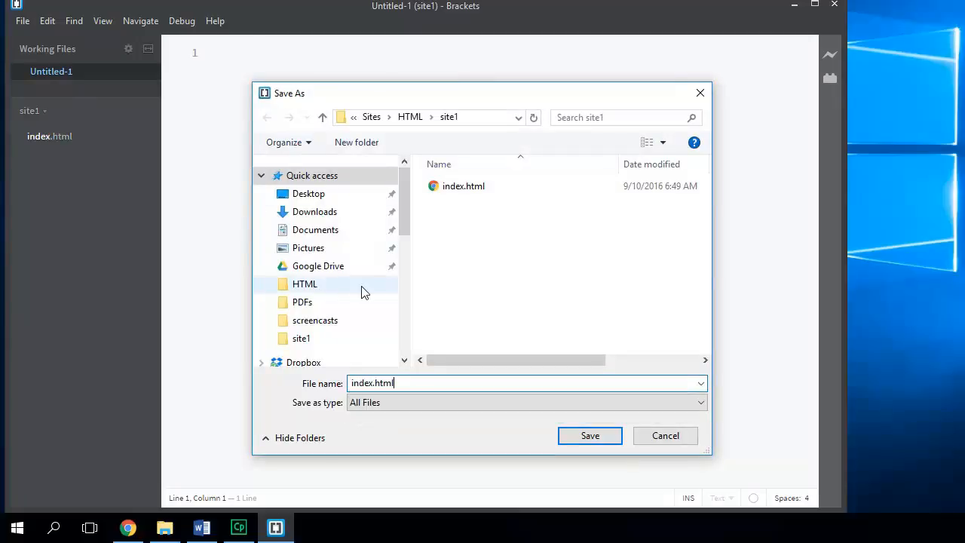
double_click(383, 384)
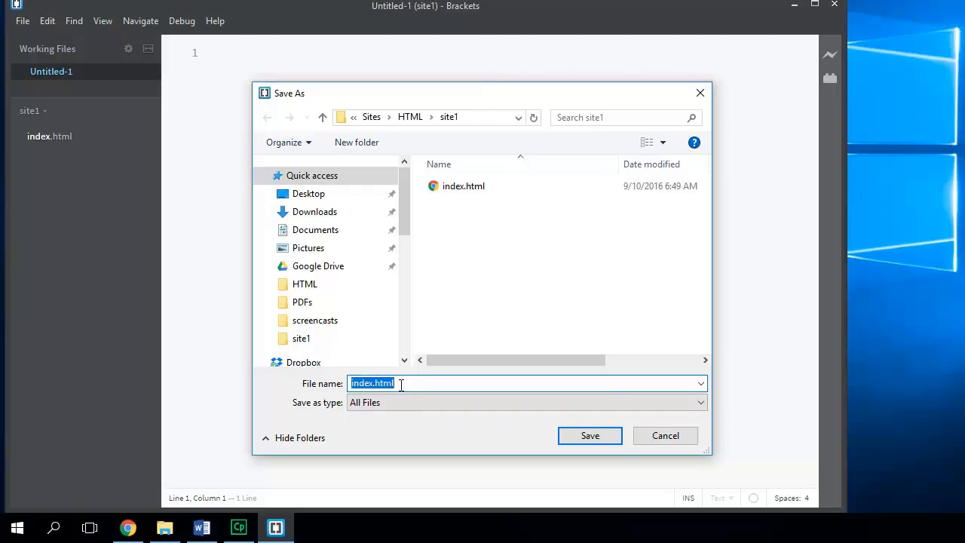
mouse_move(417, 384)
type("1")
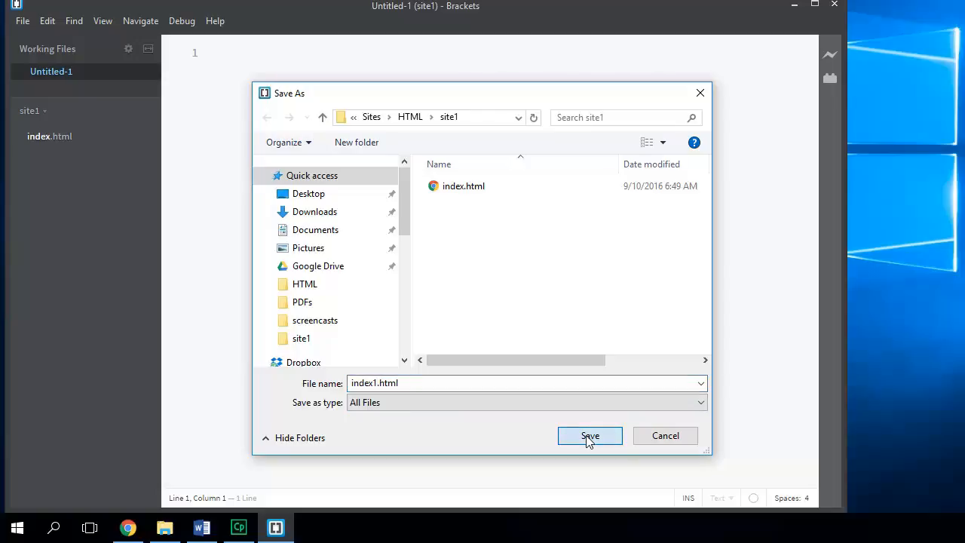
left_click(590, 434)
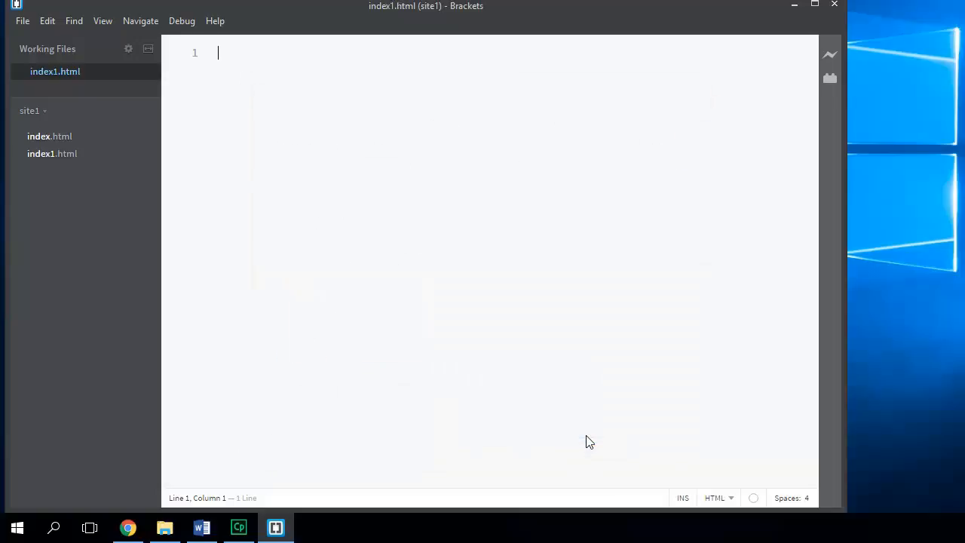
mouse_move(732, 500)
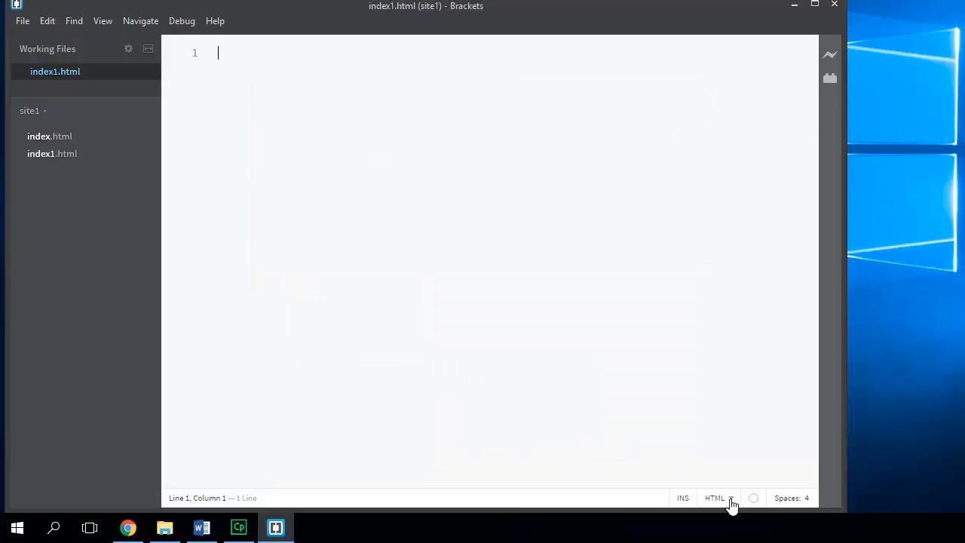
- Show the language mode list for index1.html, with HTML as the current language
left_click(718, 498)
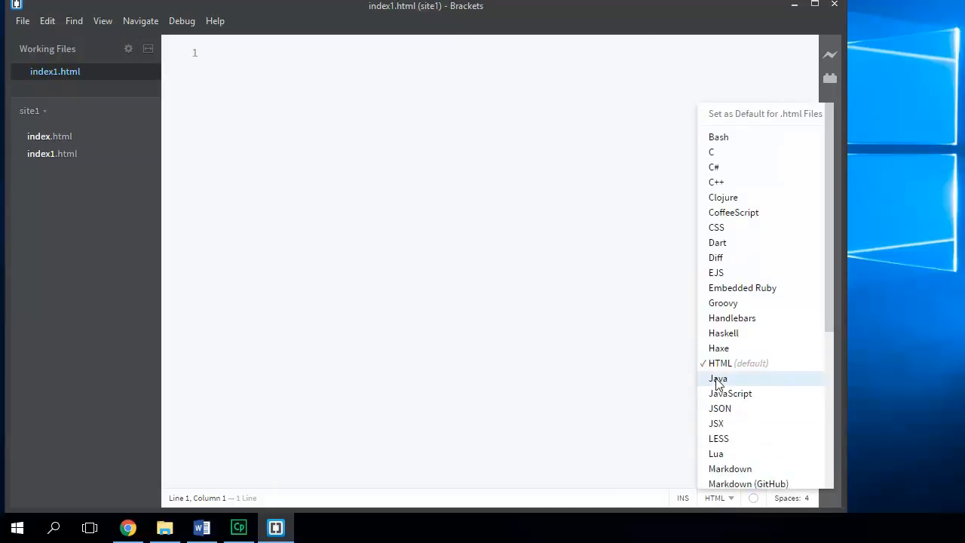
mouse_move(618, 371)
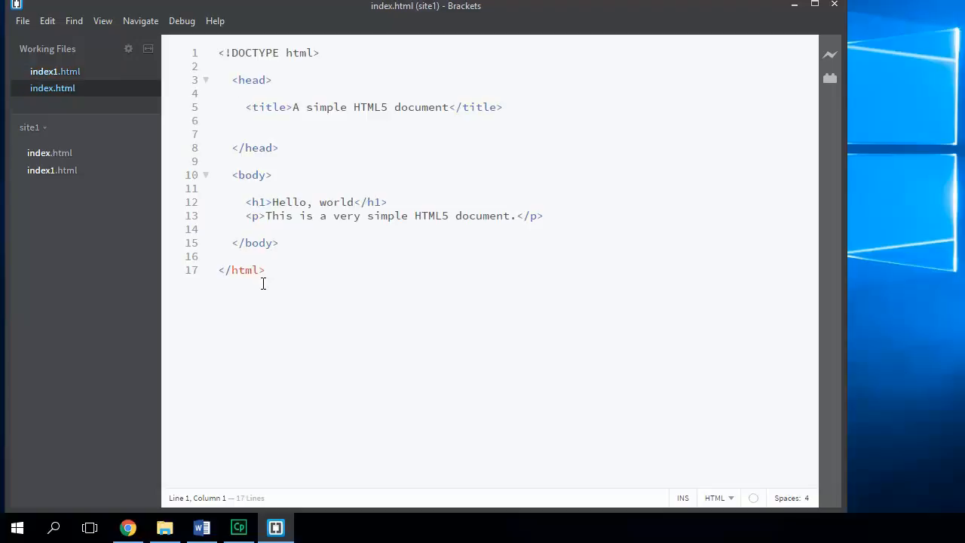
left_click_drag(218, 53, 235, 107)
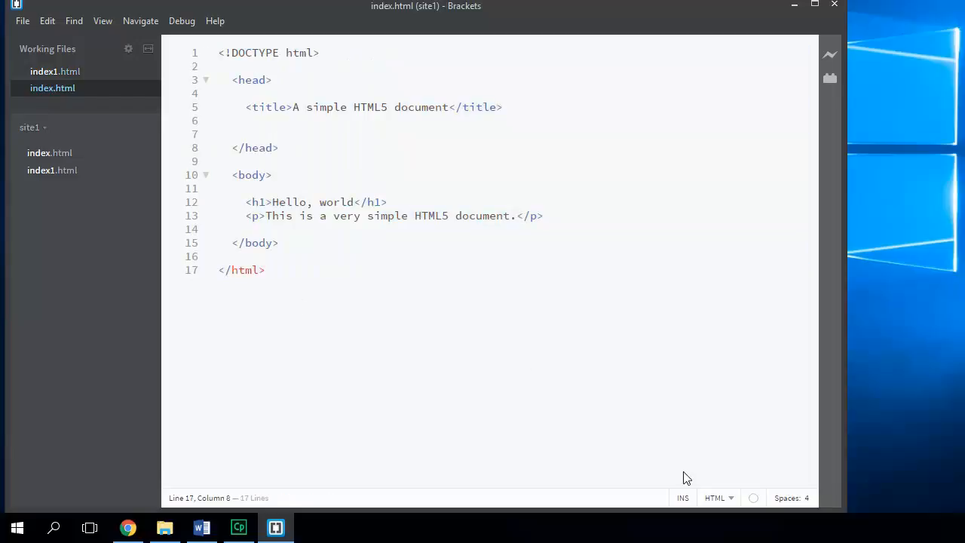
mouse_move(842, 73)
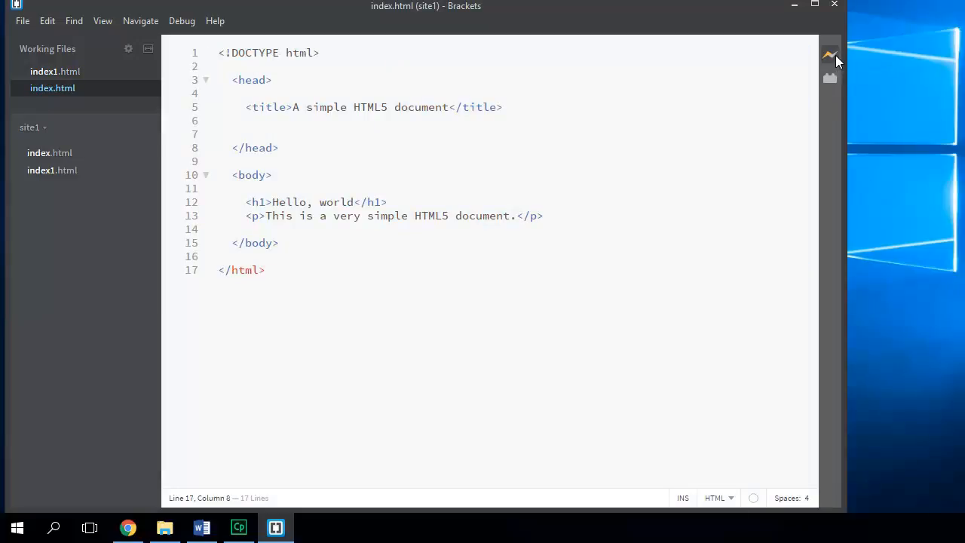
- Start Live Preview so Chrome renders the Hello, world page from index.html beside the code
left_click(830, 54)
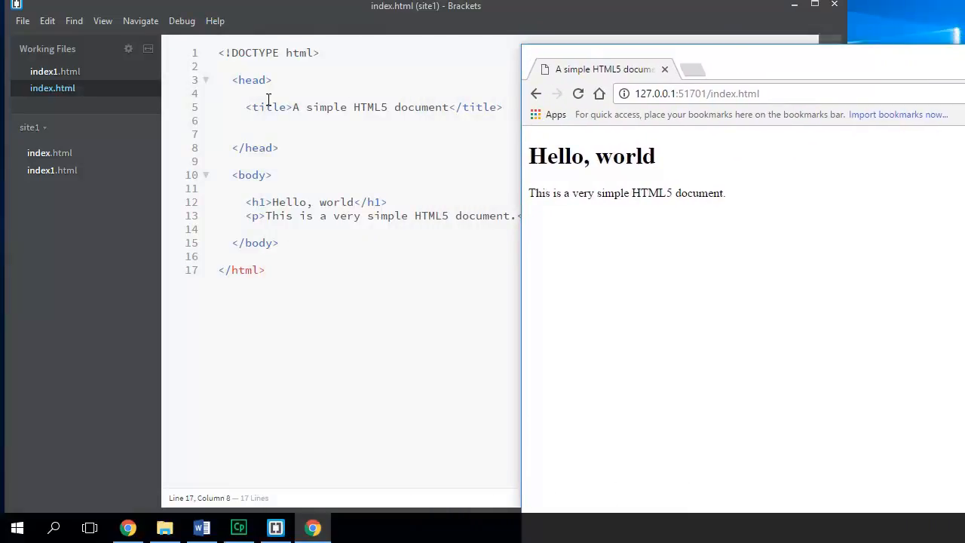
mouse_move(589, 184)
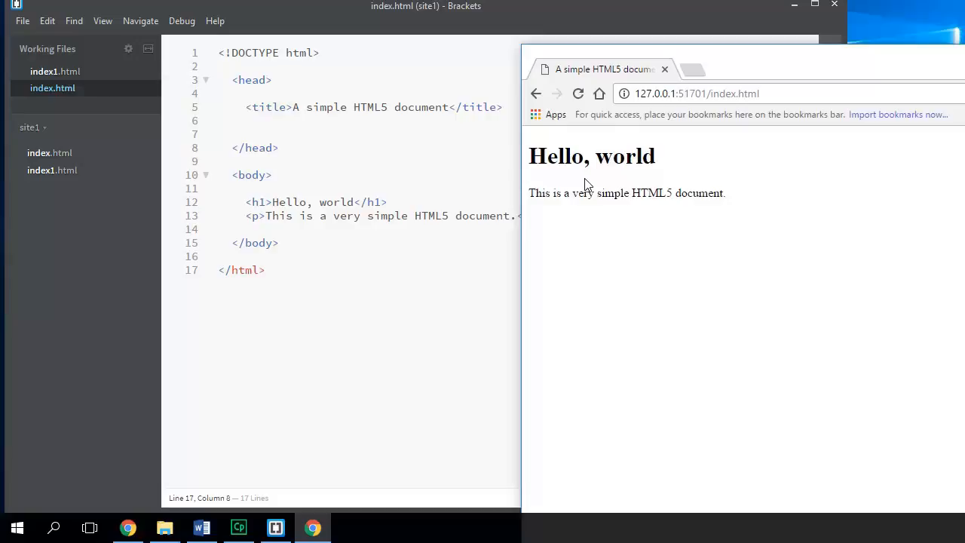
mouse_move(243, 205)
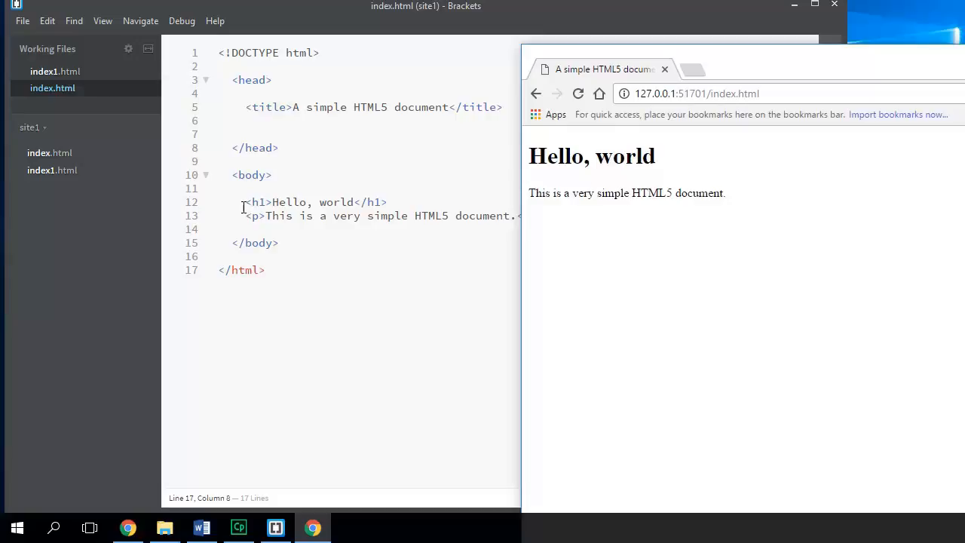
mouse_move(574, 214)
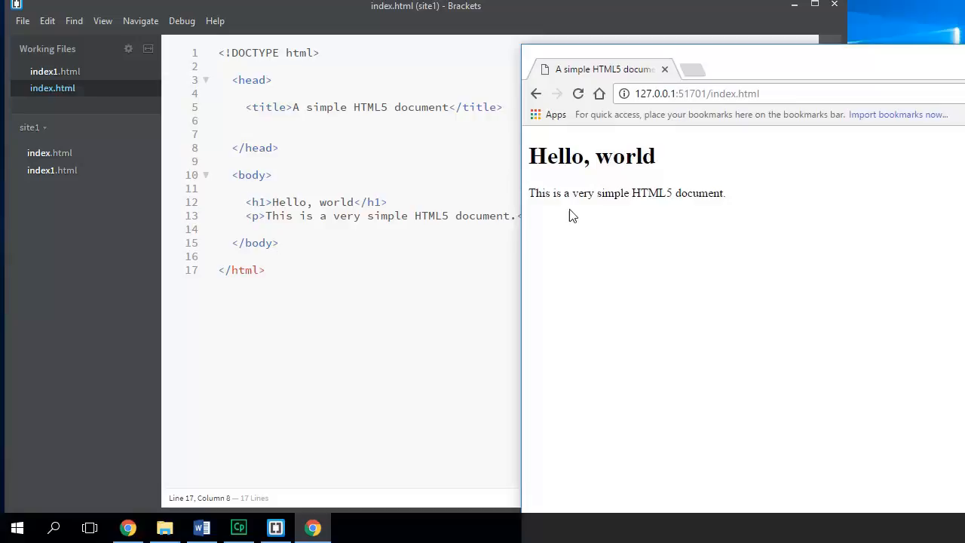
mouse_move(624, 181)
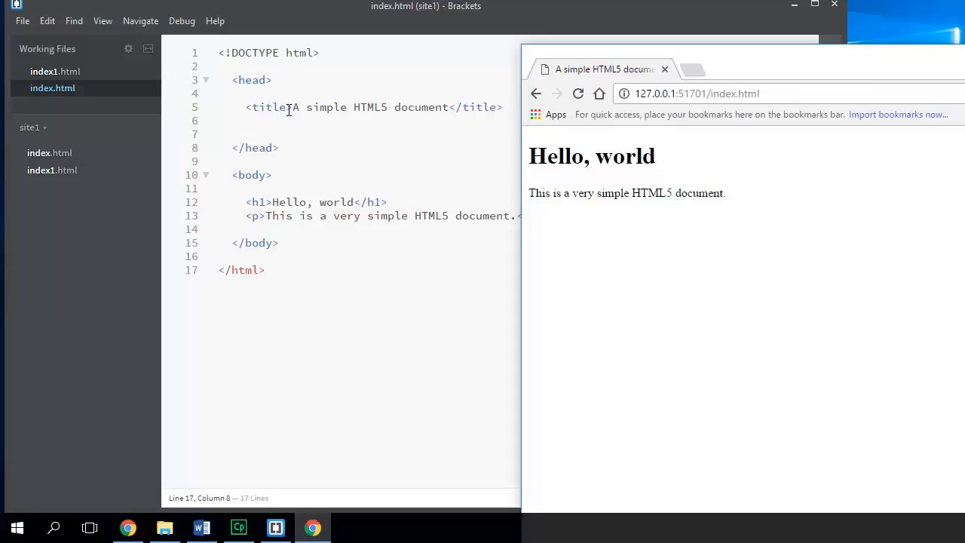
mouse_move(594, 81)
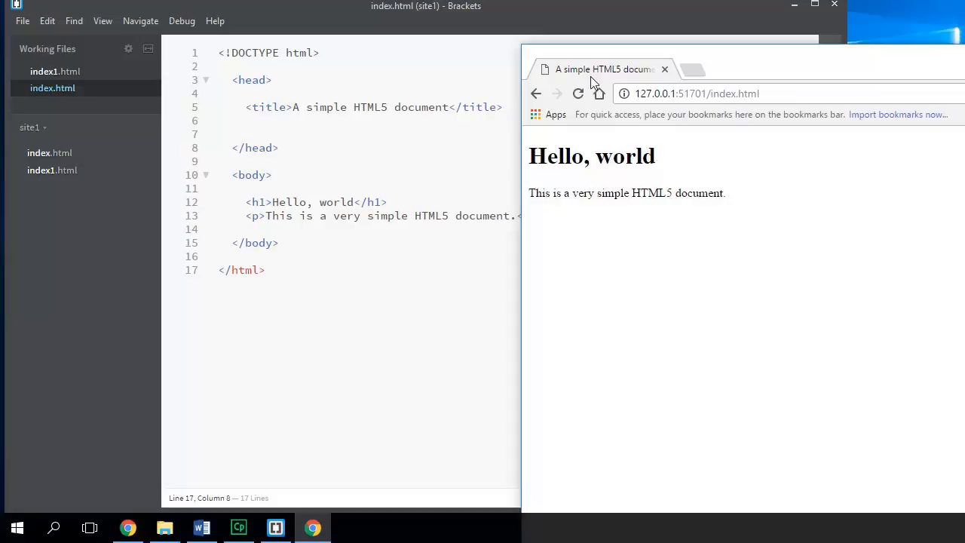
mouse_move(579, 79)
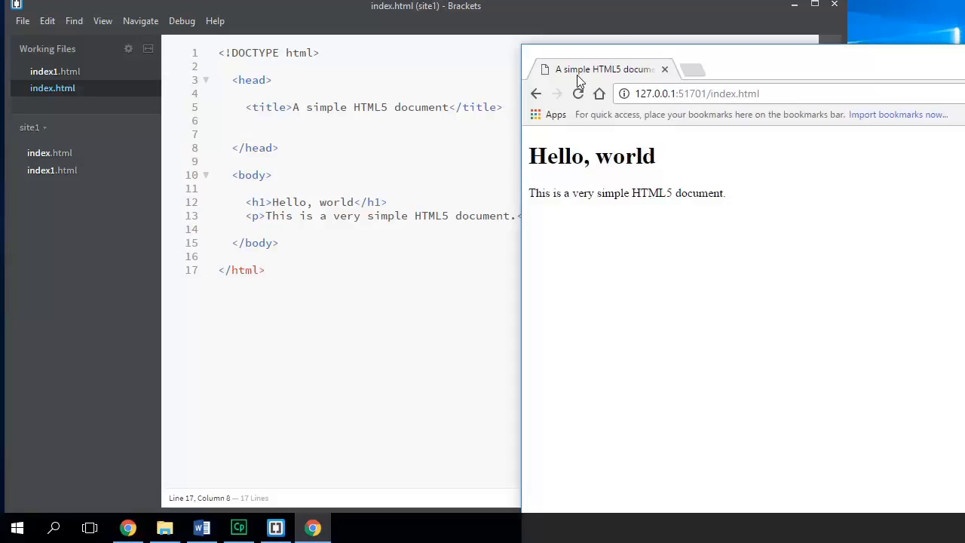